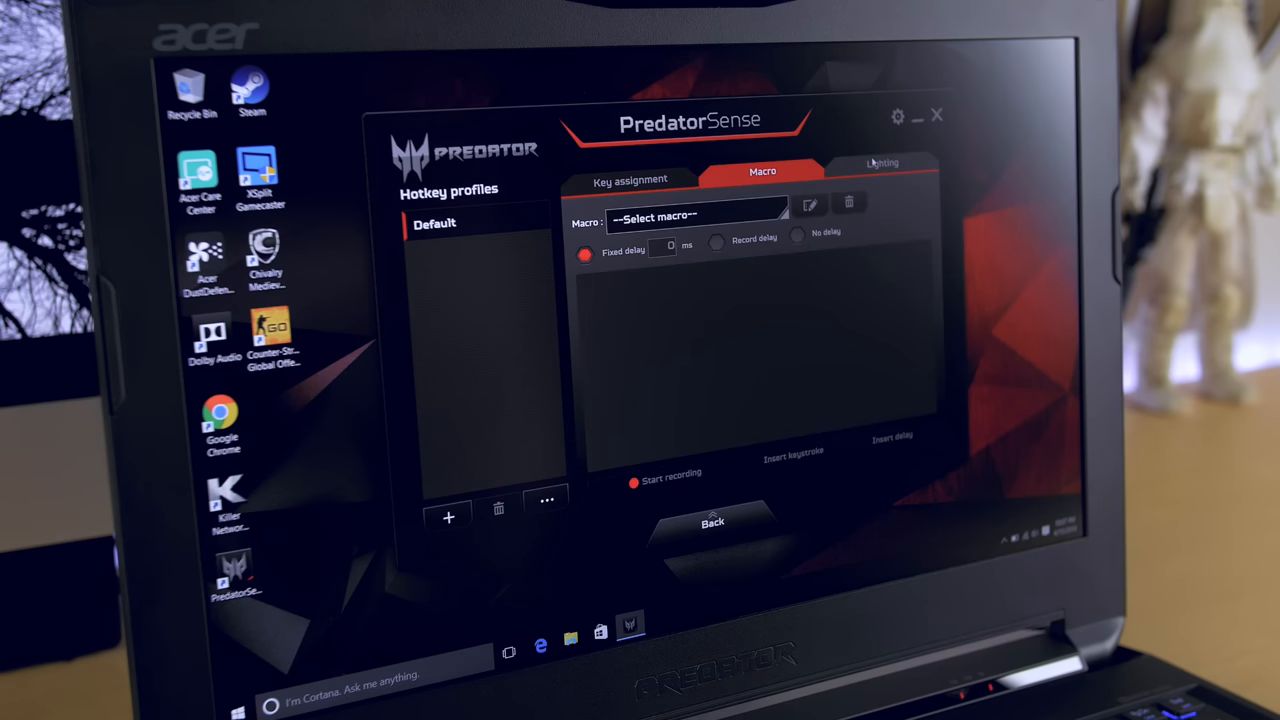
# - View the Default profile's four keyboard lighting zones, then the Gaming Configuration page
pyautogui.click(881, 163)
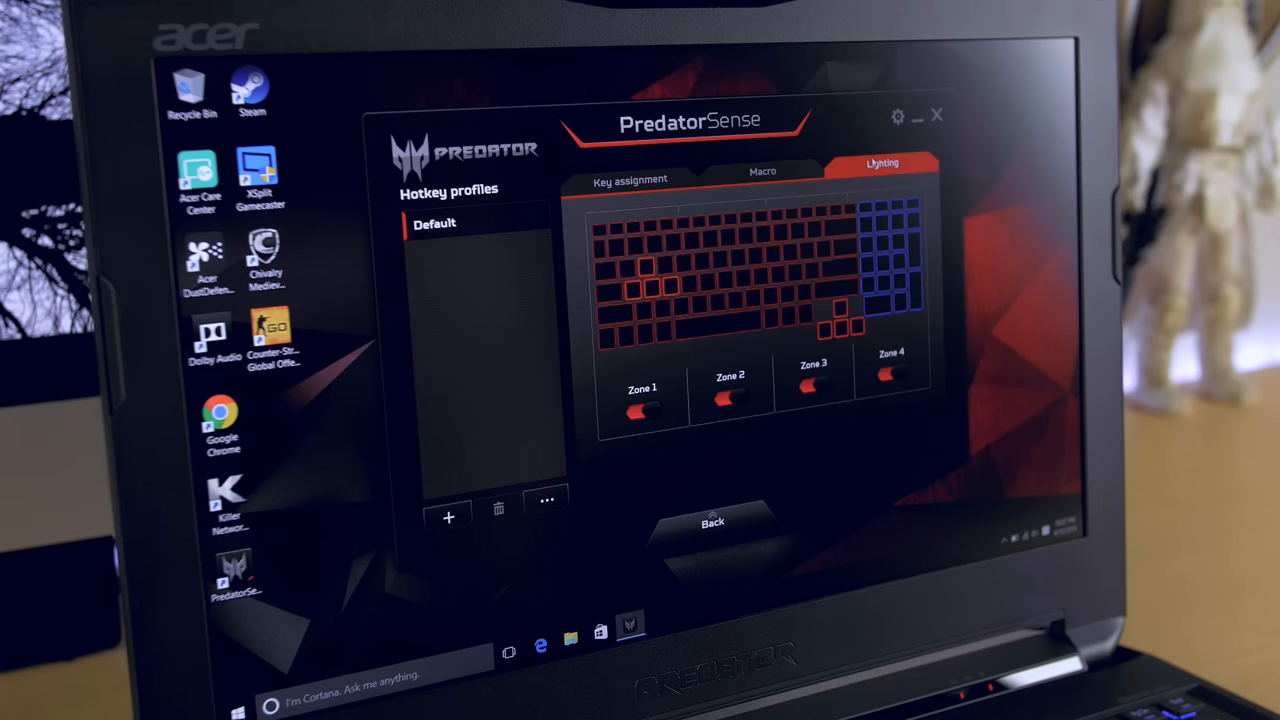
pyautogui.click(712, 521)
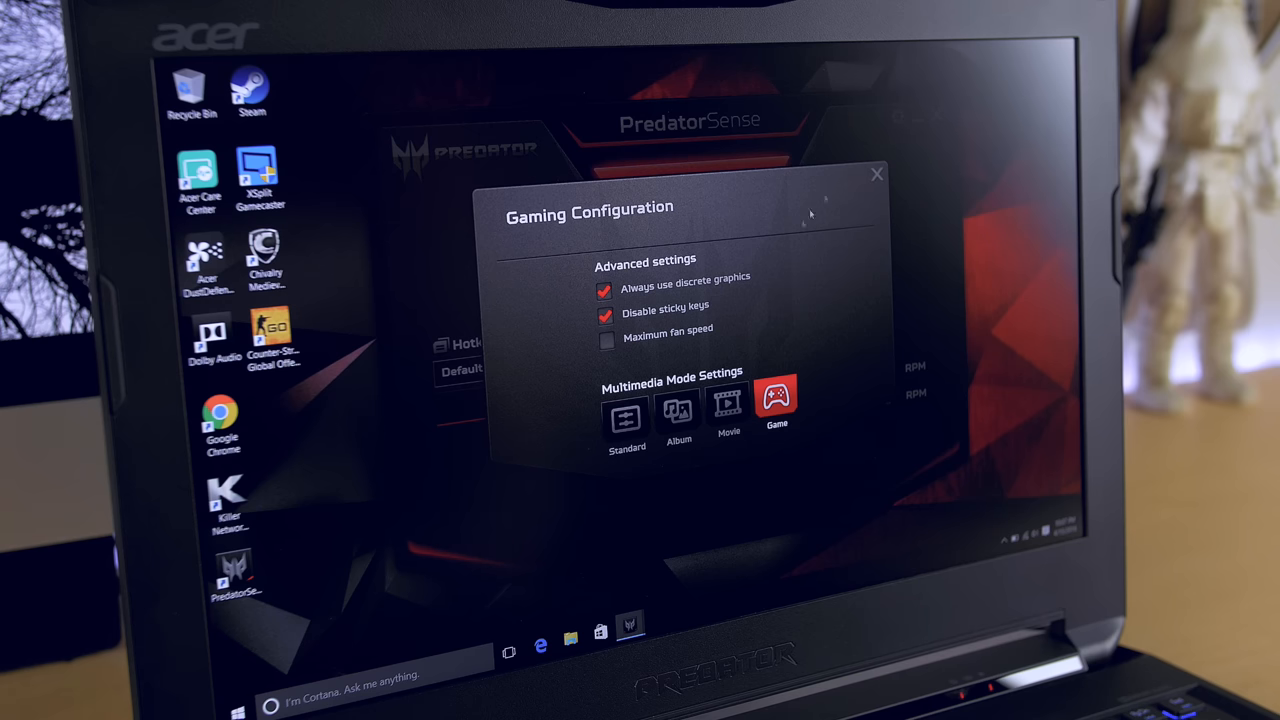
# - Toggle Maximum fan speed on and off, then cycle multimedia mode through Standard, Album and Movie
pyautogui.click(604, 340)
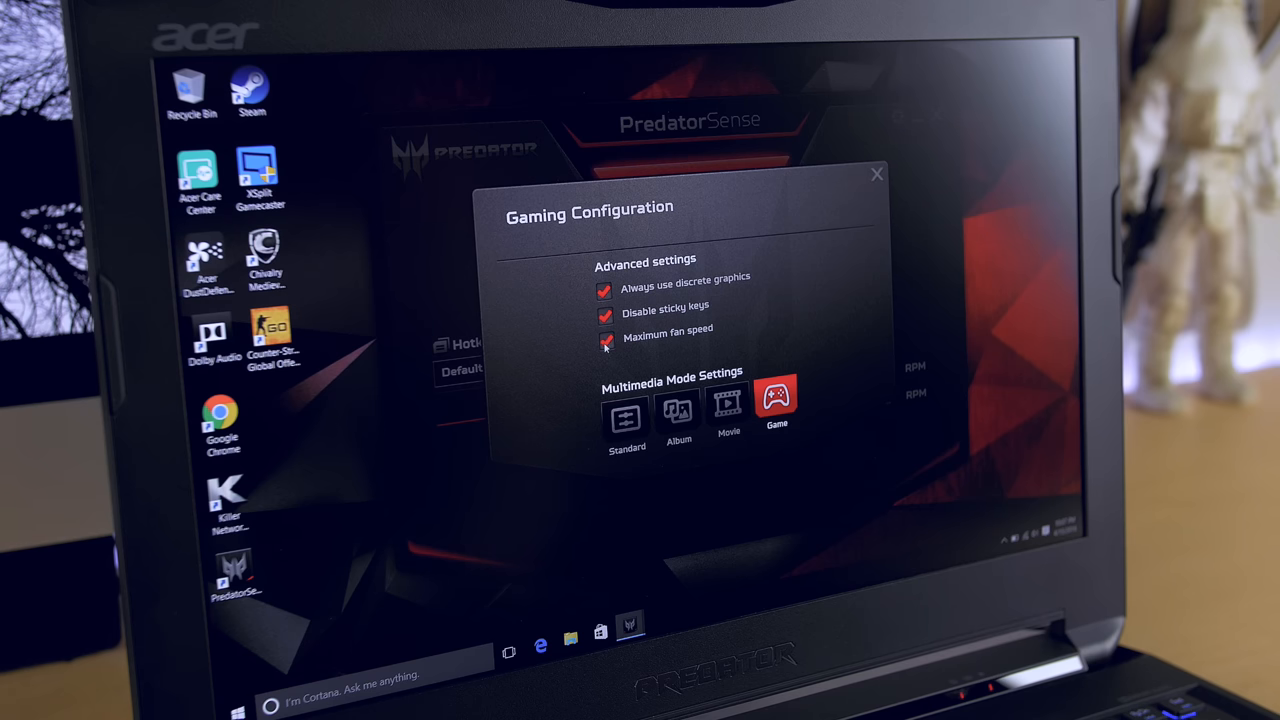
pyautogui.click(605, 340)
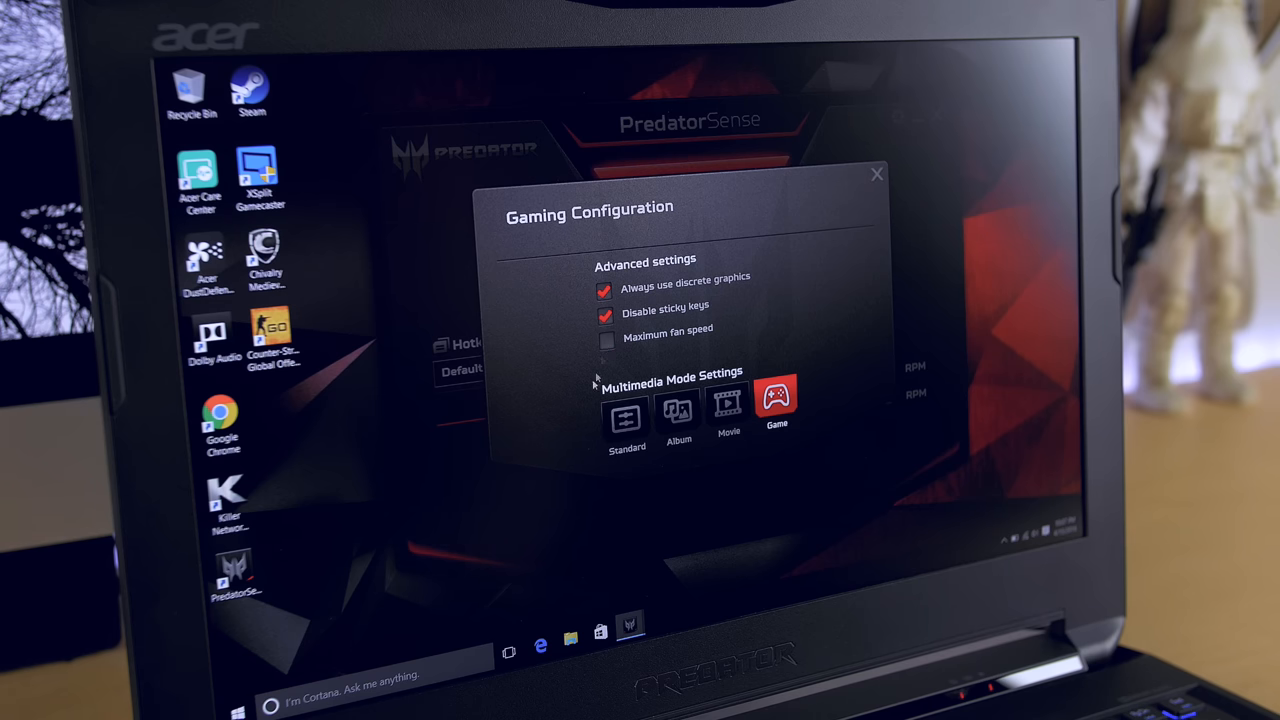
pyautogui.click(627, 411)
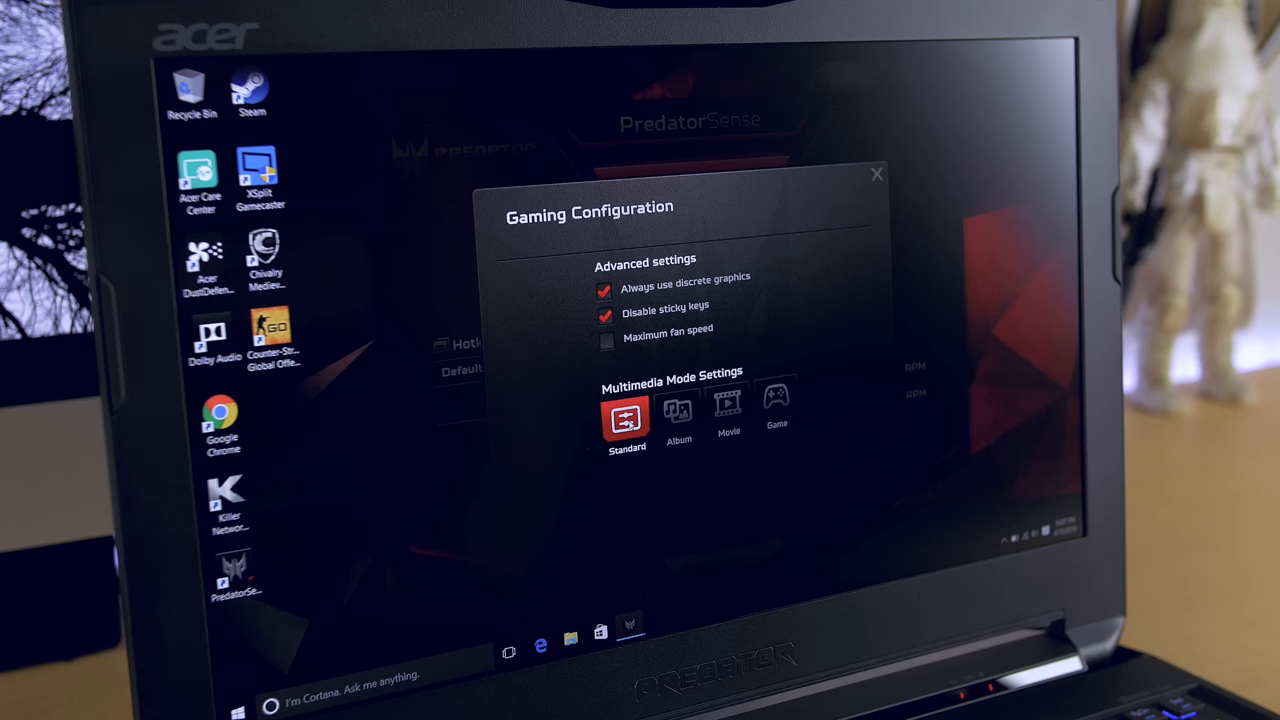
pyautogui.click(678, 410)
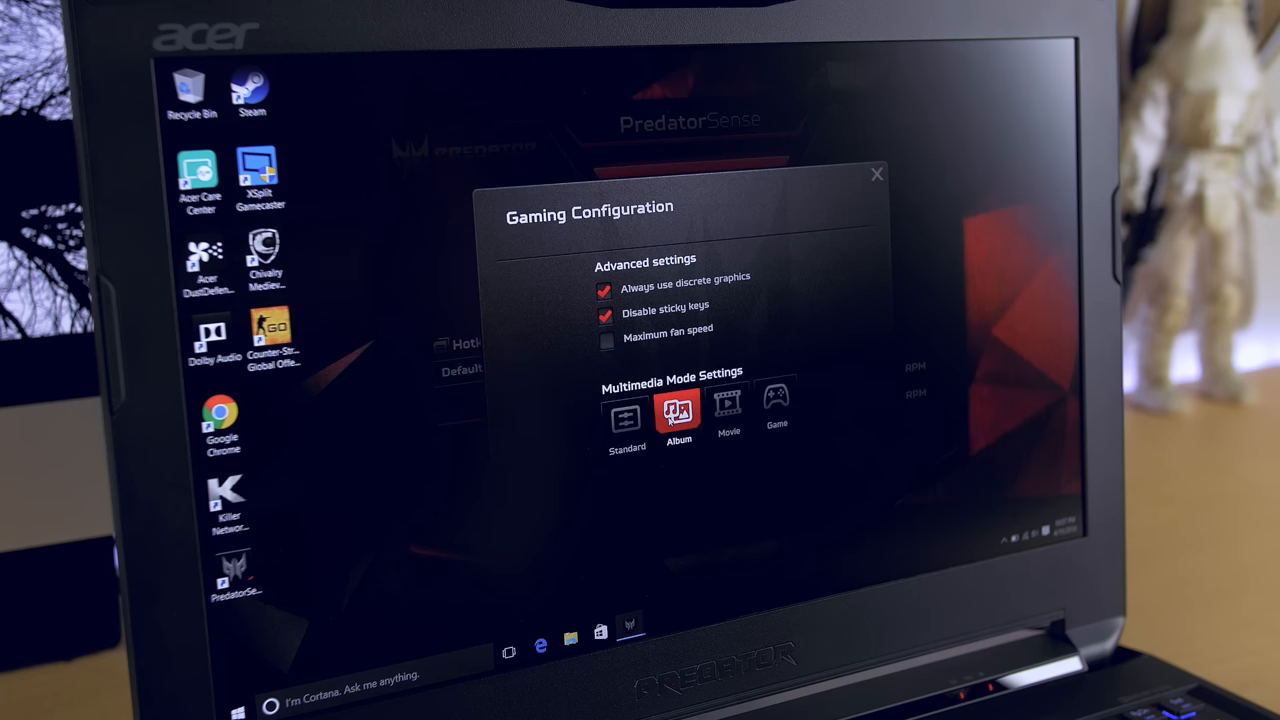
pyautogui.moveTo(728, 408)
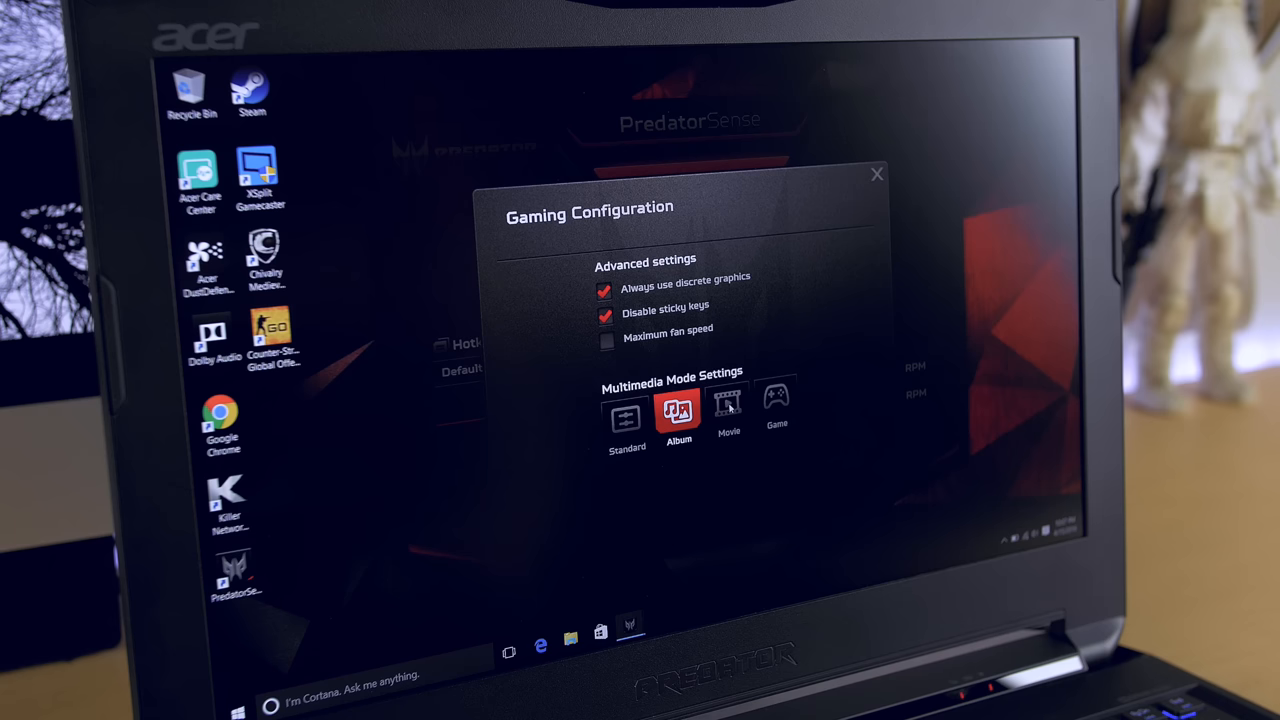
pyautogui.click(728, 410)
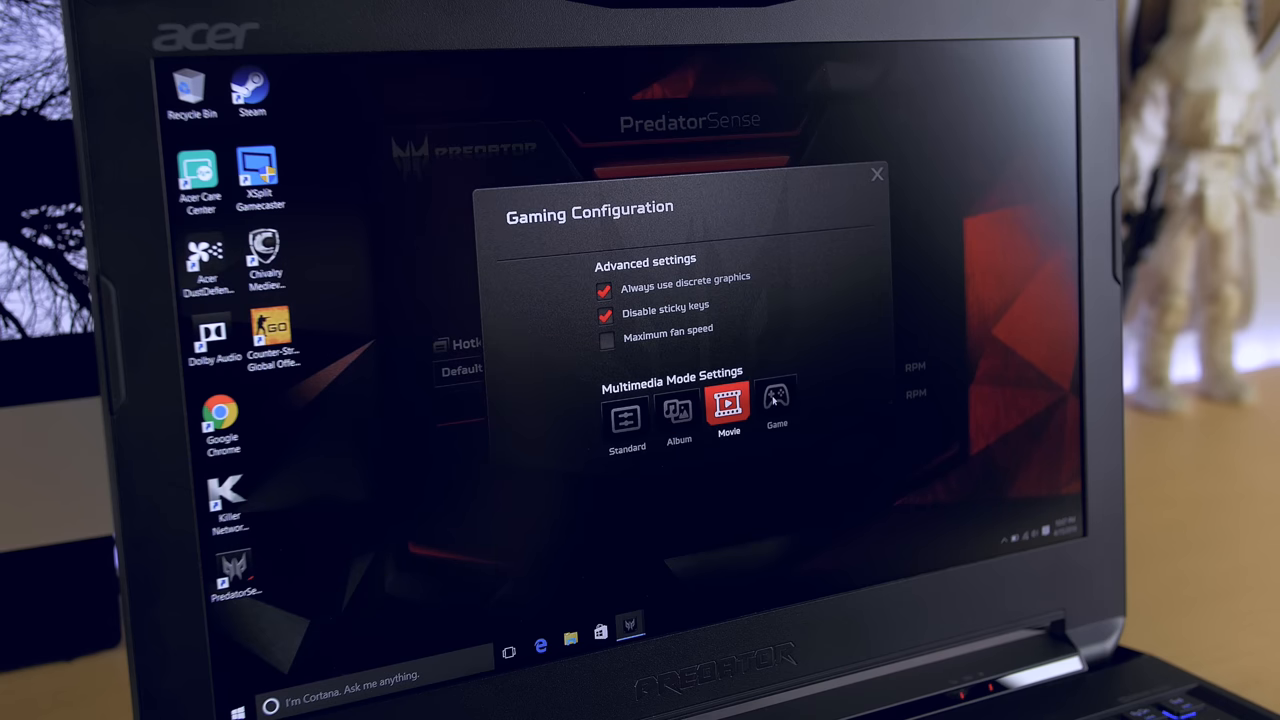
pyautogui.click(777, 410)
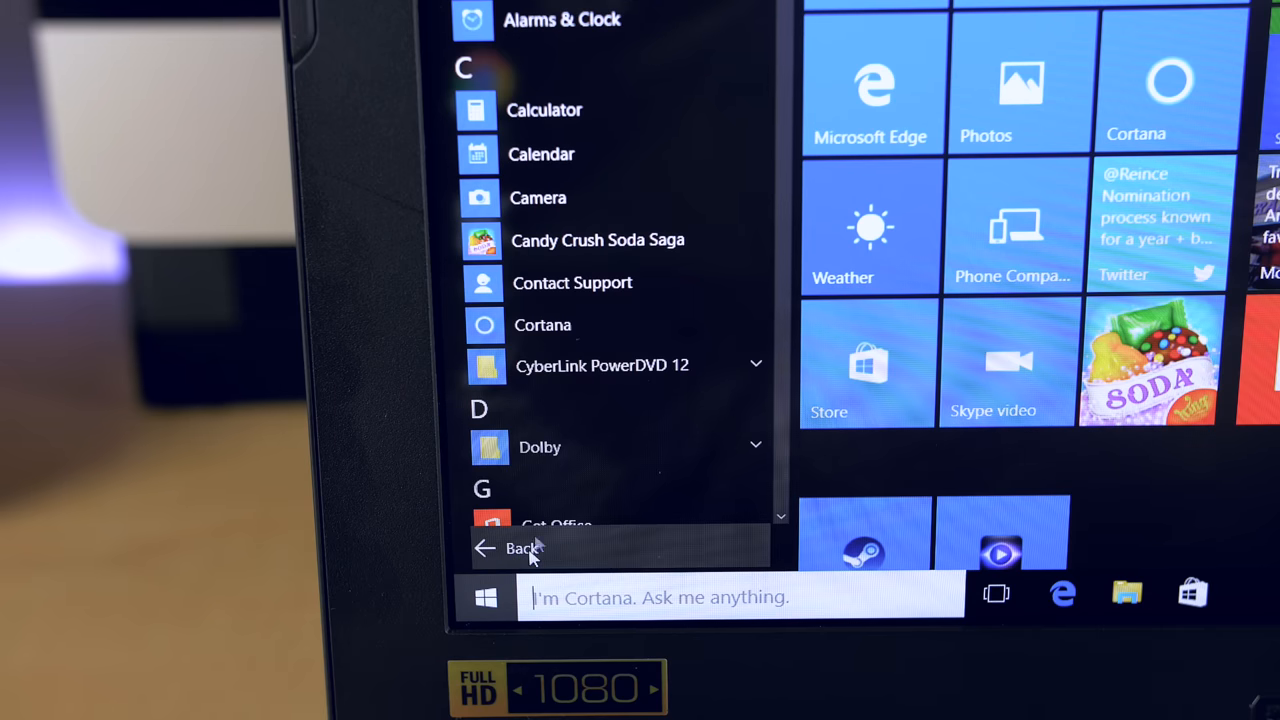
# - Scroll the Start menu's alphabetical app list from the C entries down to S
pyautogui.scroll(-3)
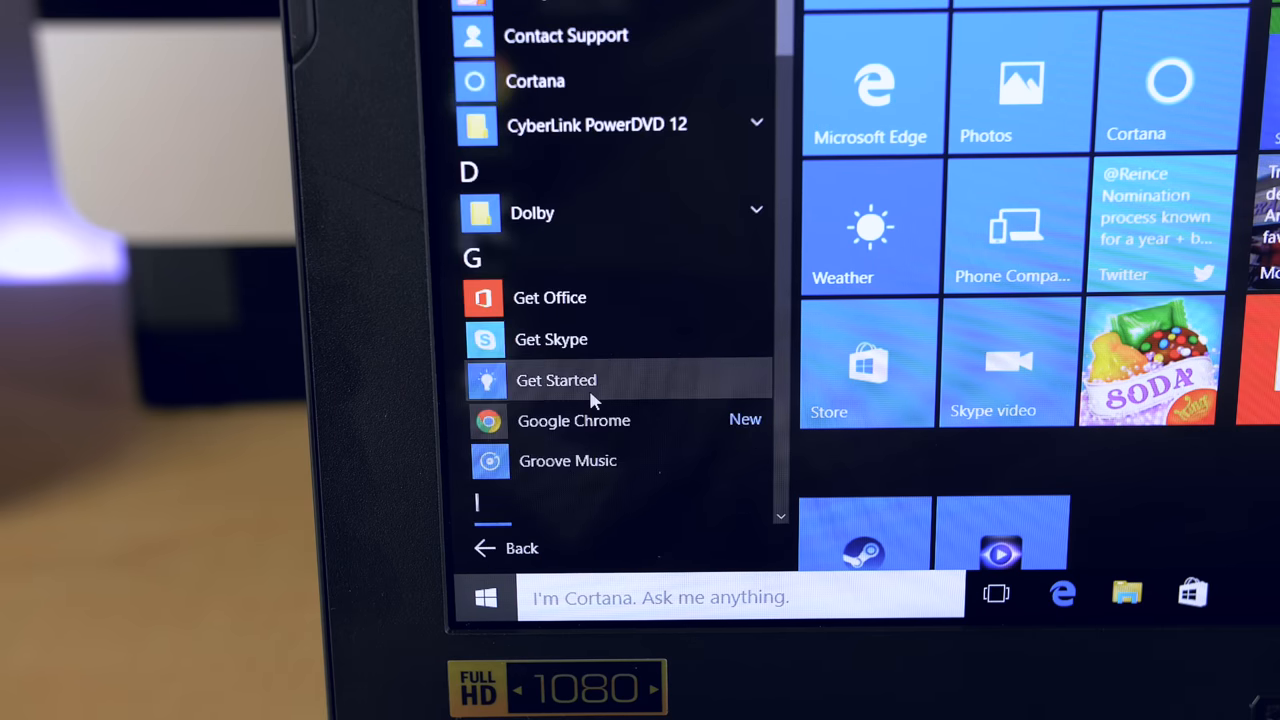
pyautogui.scroll(-3)
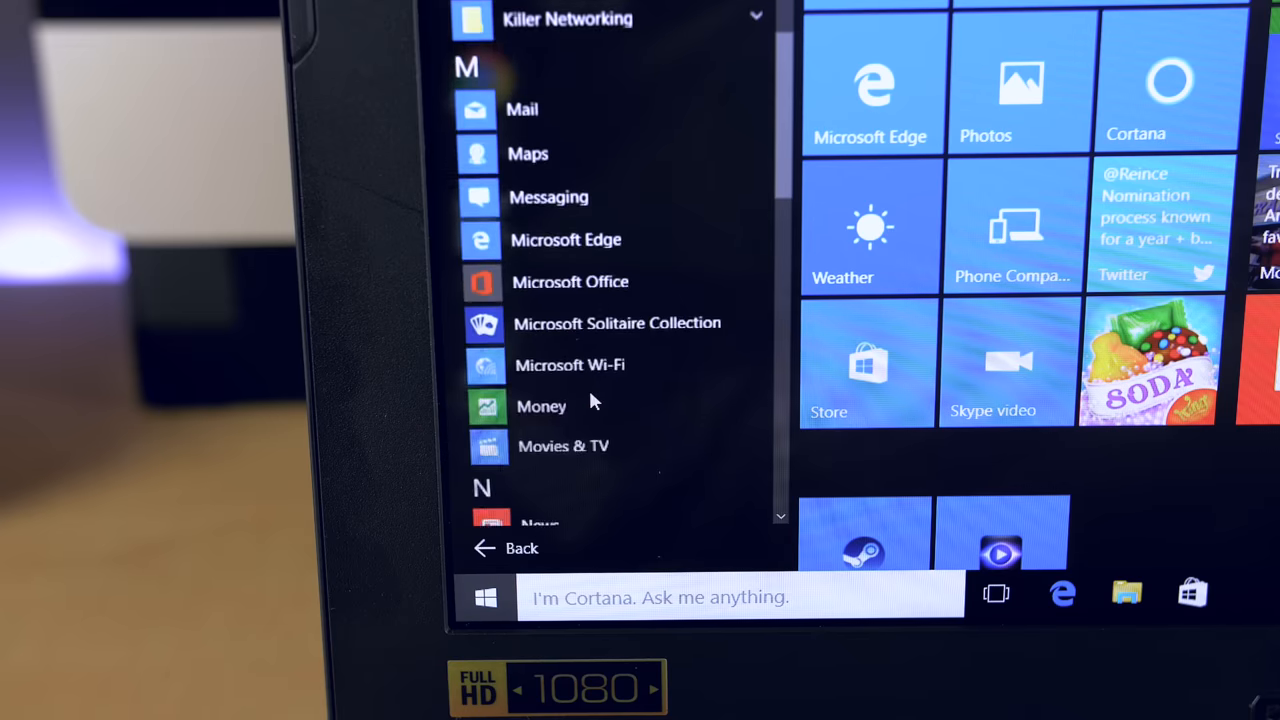
pyautogui.scroll(-3)
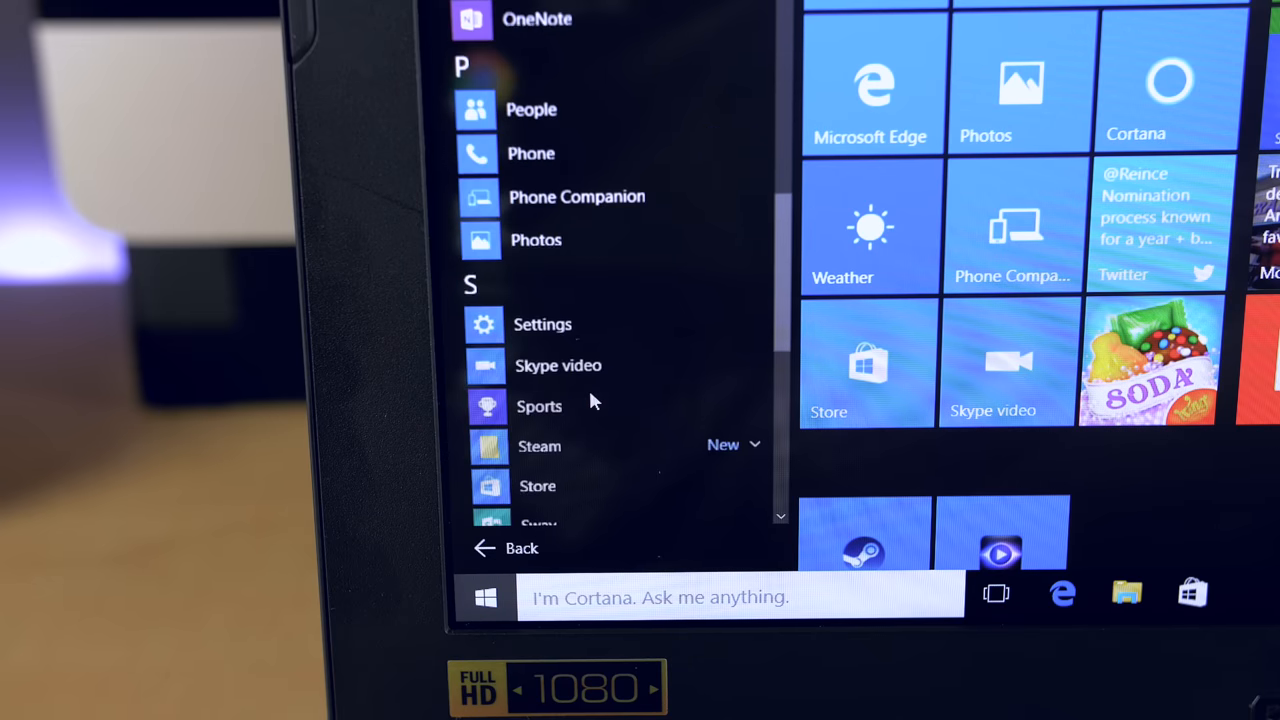
pyautogui.scroll(-3)
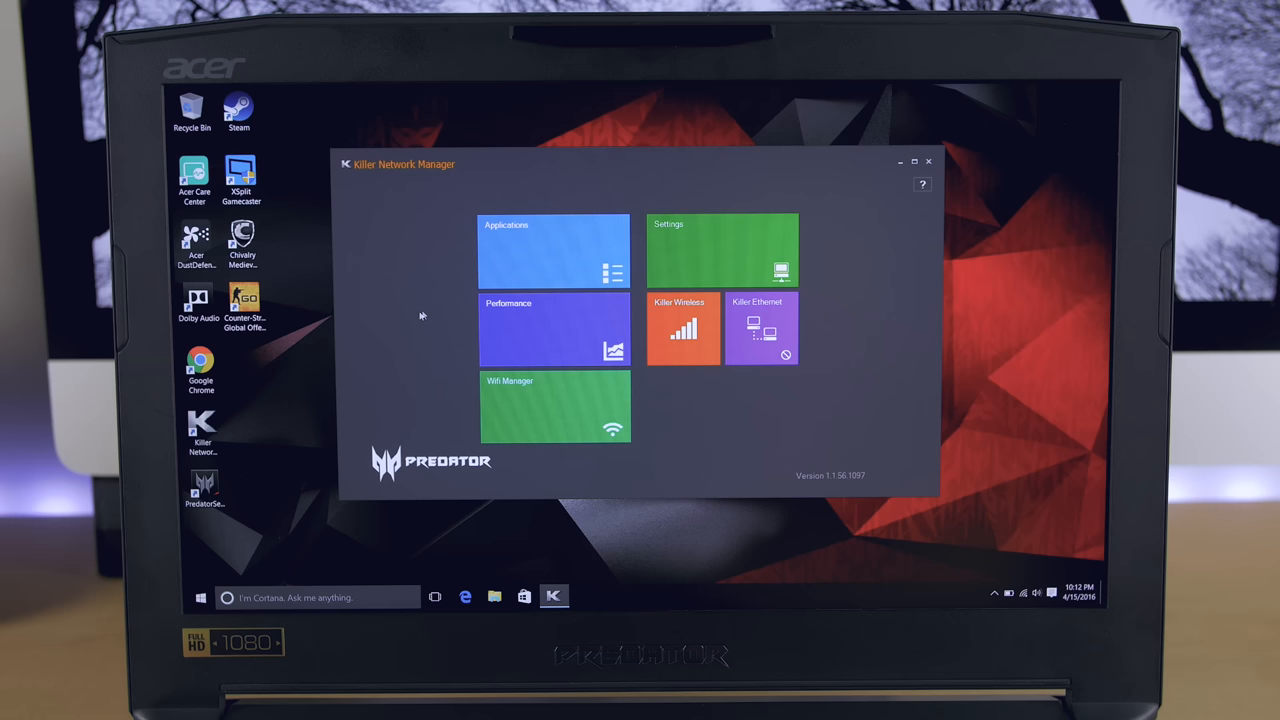
# - View the Applications and Settings panels, then open System Performance's top-5 traffic chart
pyautogui.click(555, 250)
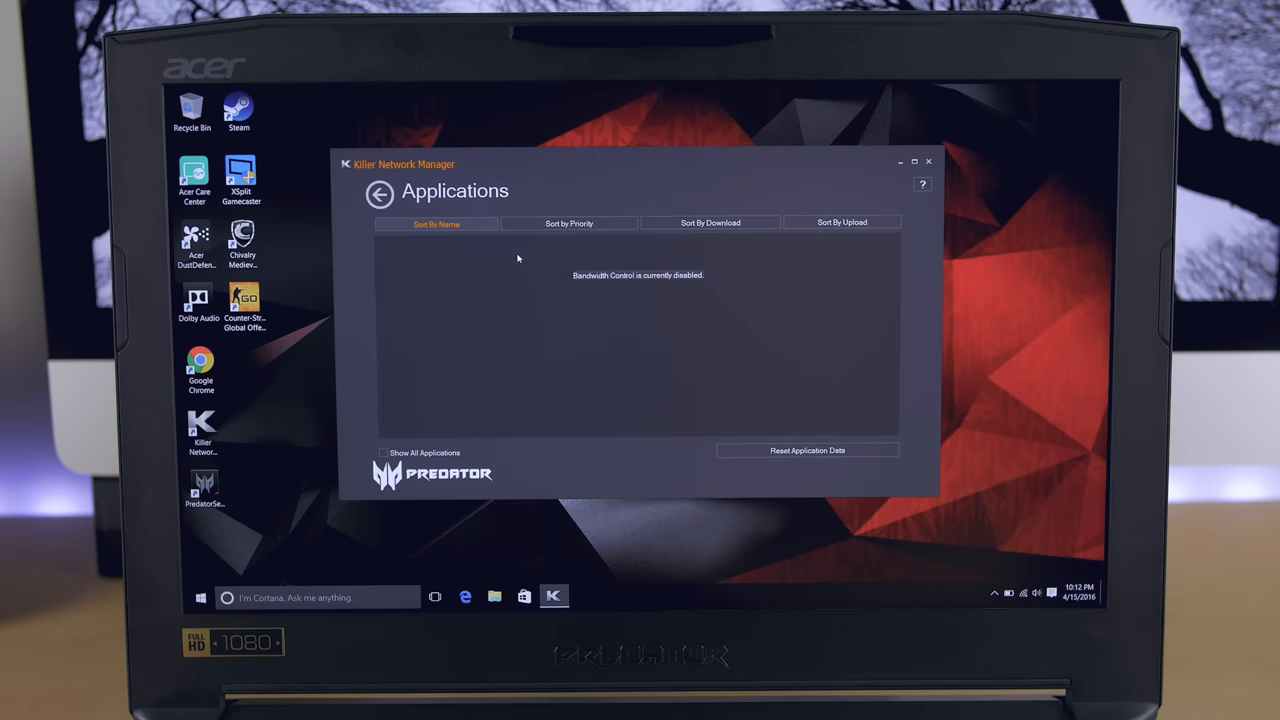
pyautogui.click(379, 192)
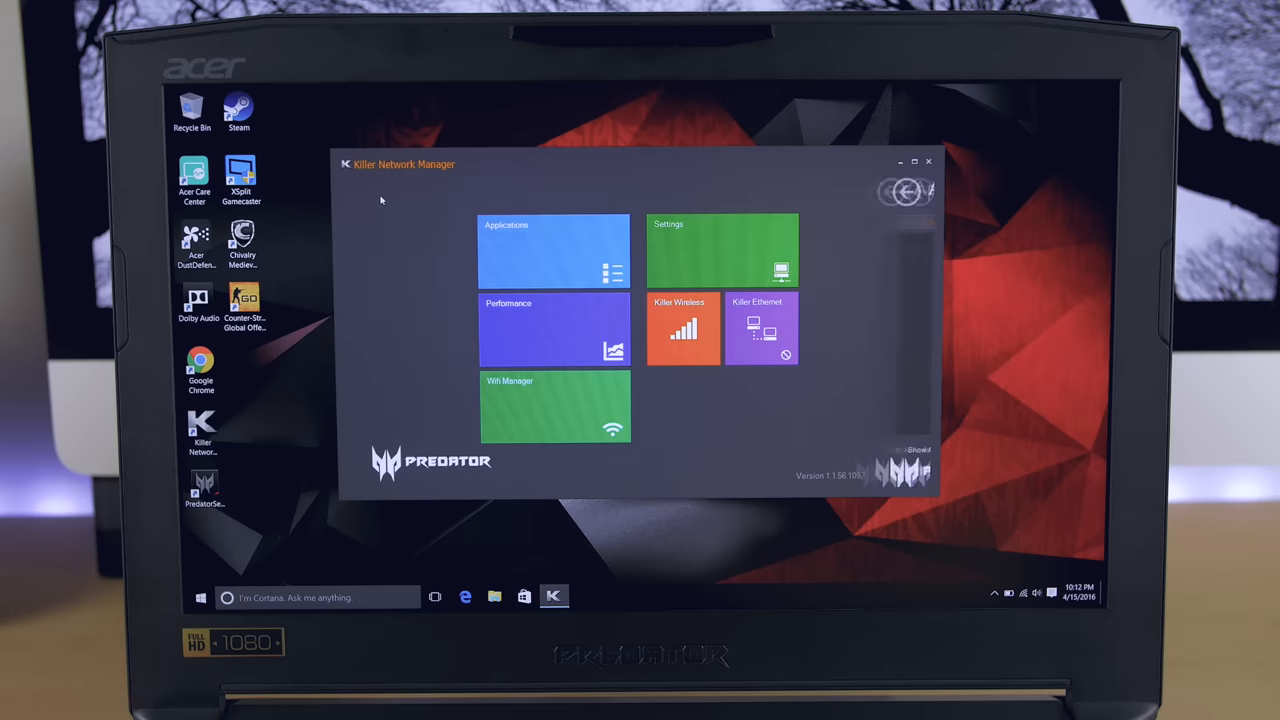
pyautogui.click(722, 250)
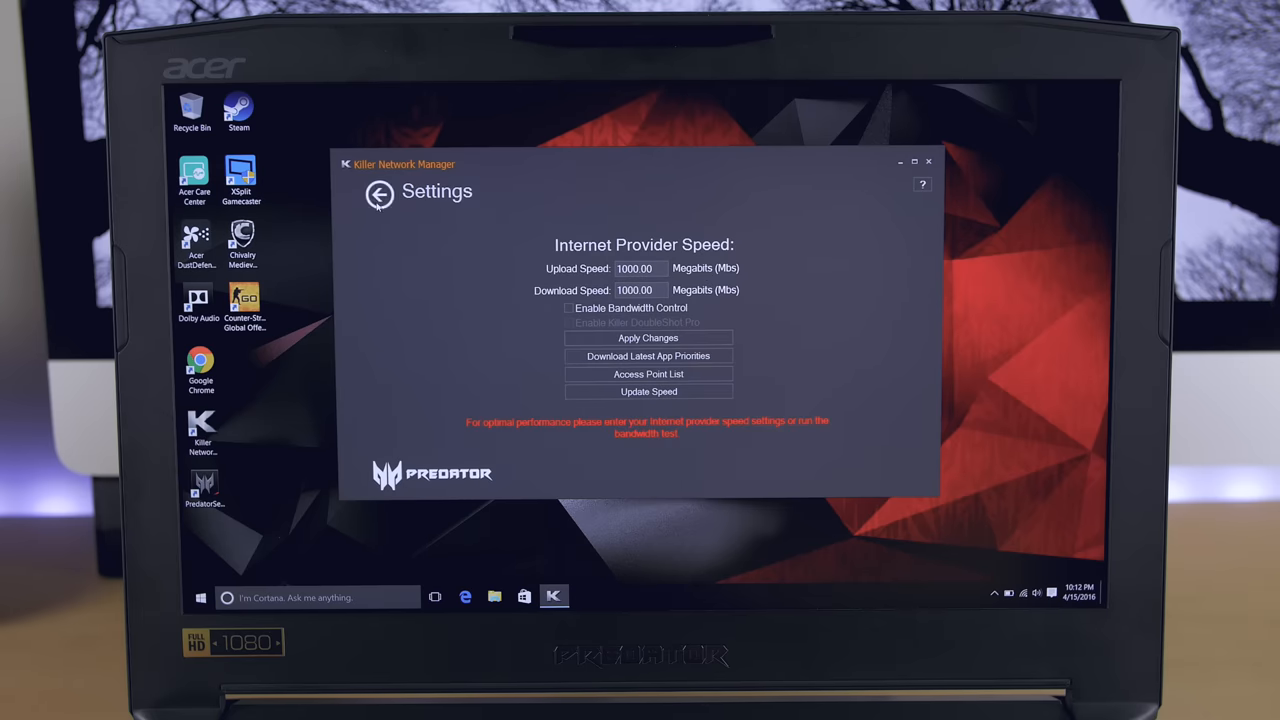
pyautogui.click(380, 194)
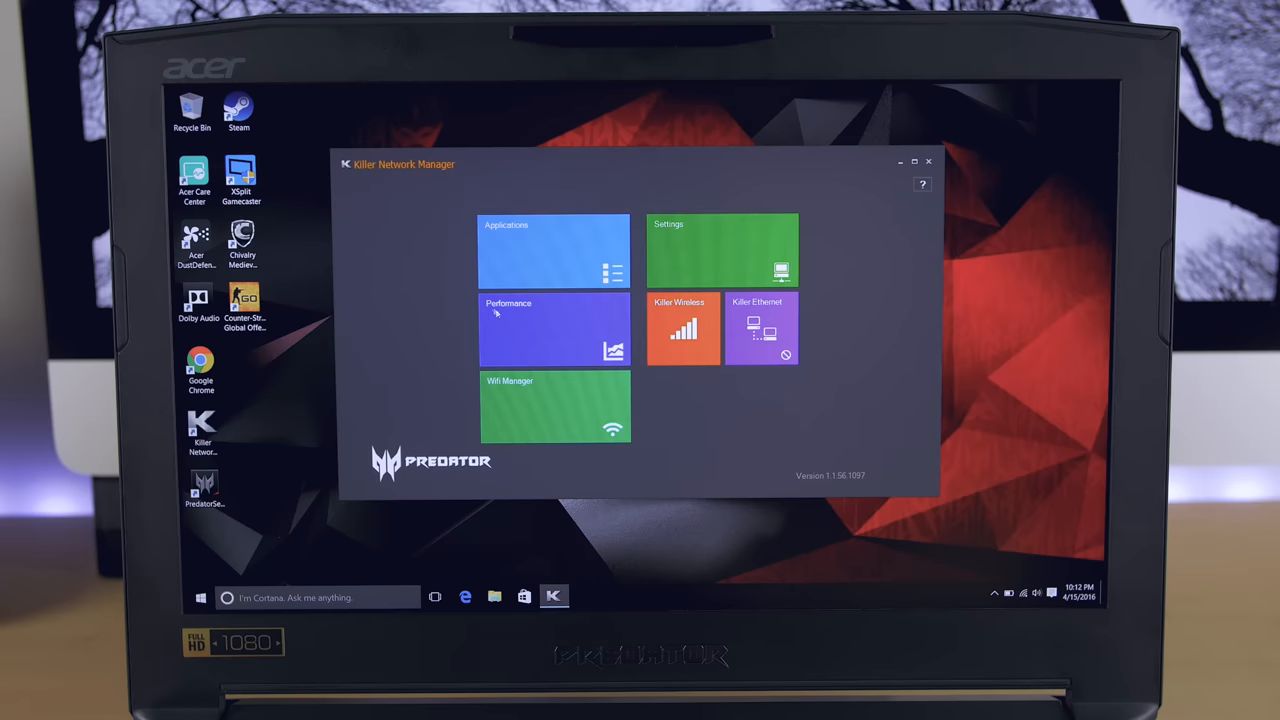
pyautogui.click(555, 330)
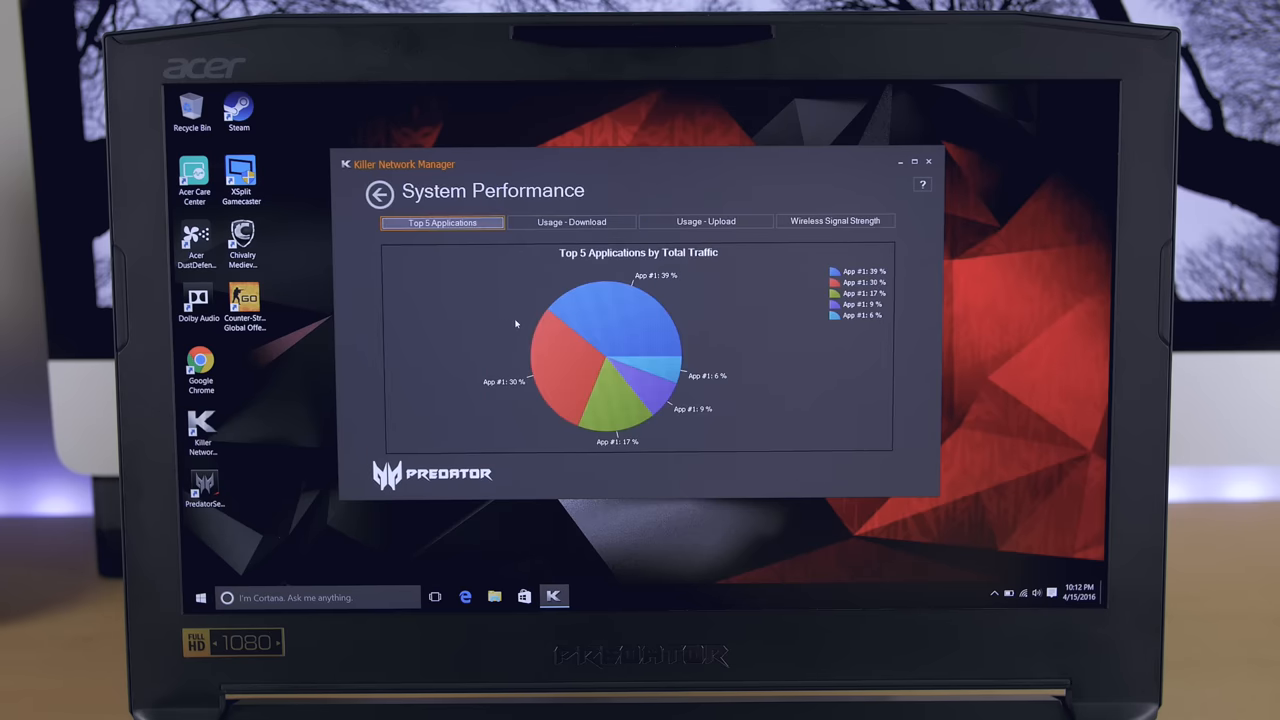